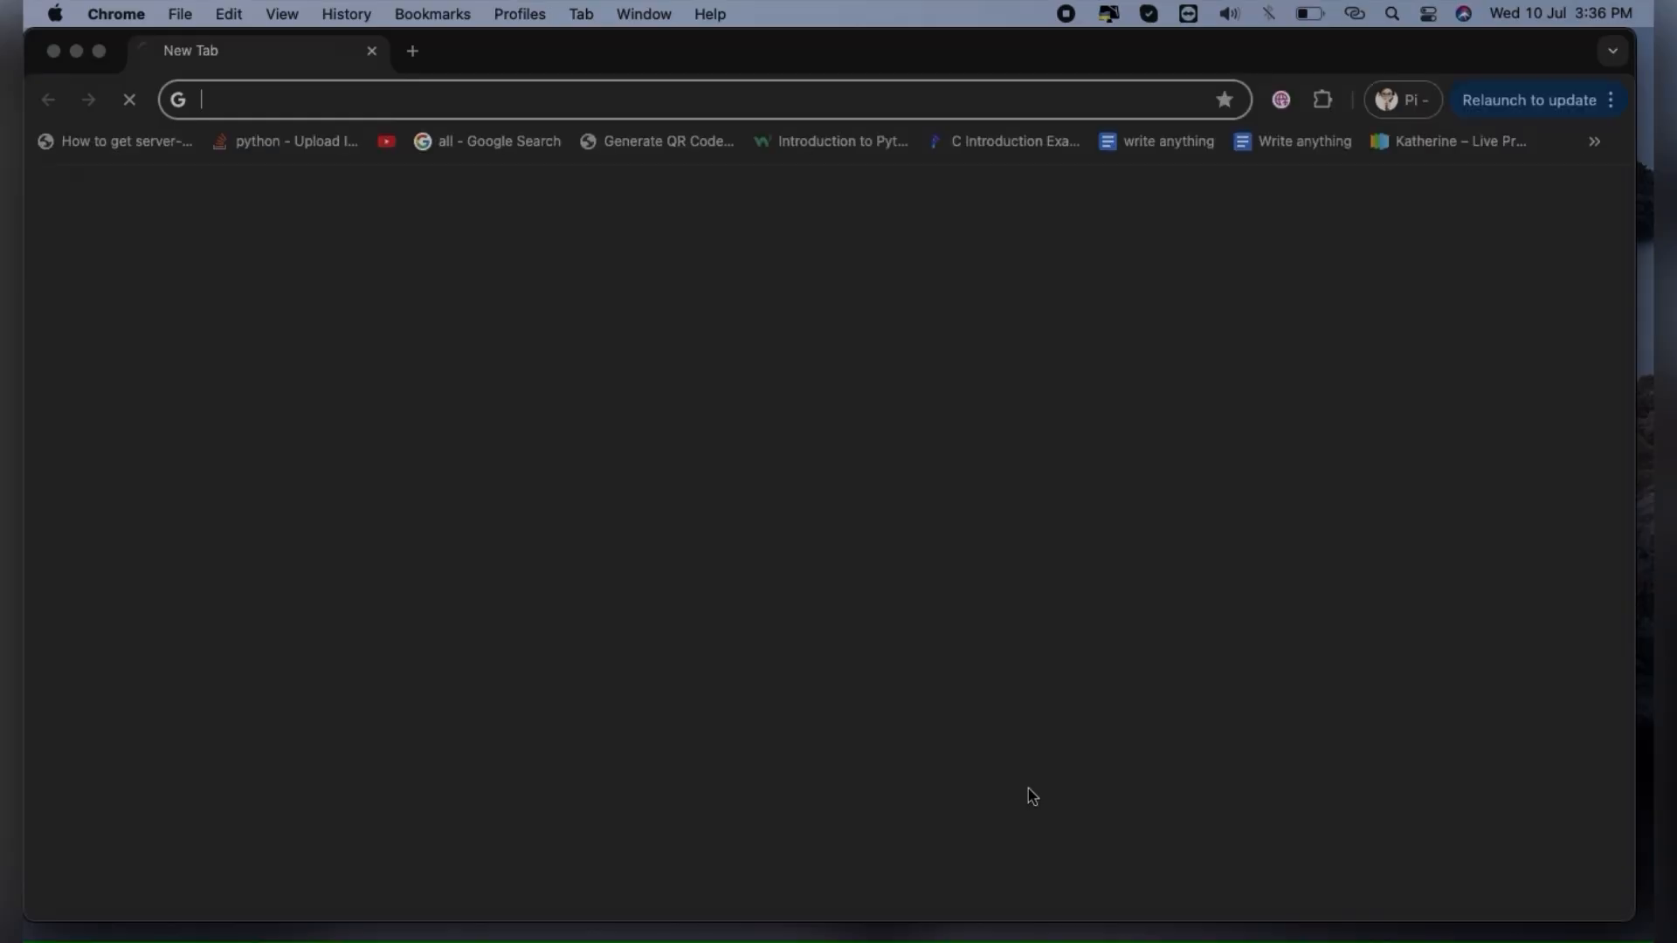
Step: Go to the Pixabay home page by entering pixabay in a new tab
type("pixabay.com")
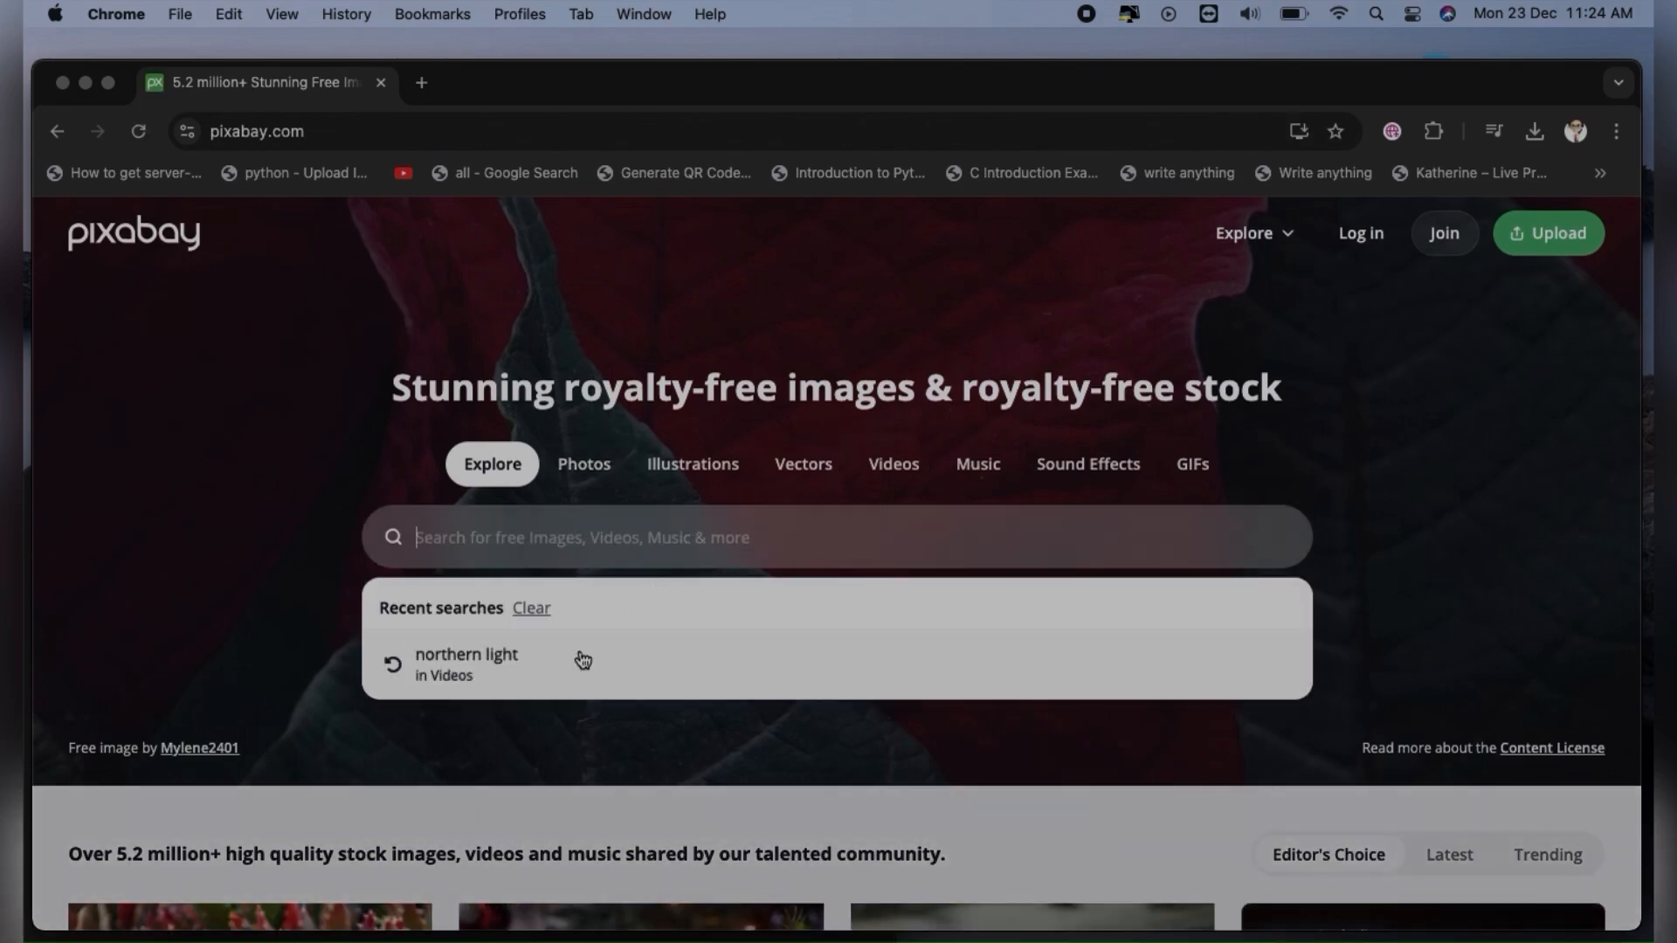
Step: Open the iStock 'Nighttime view of deep winter in Alaska' aurora clip and pause its preview
left_click(465, 663)
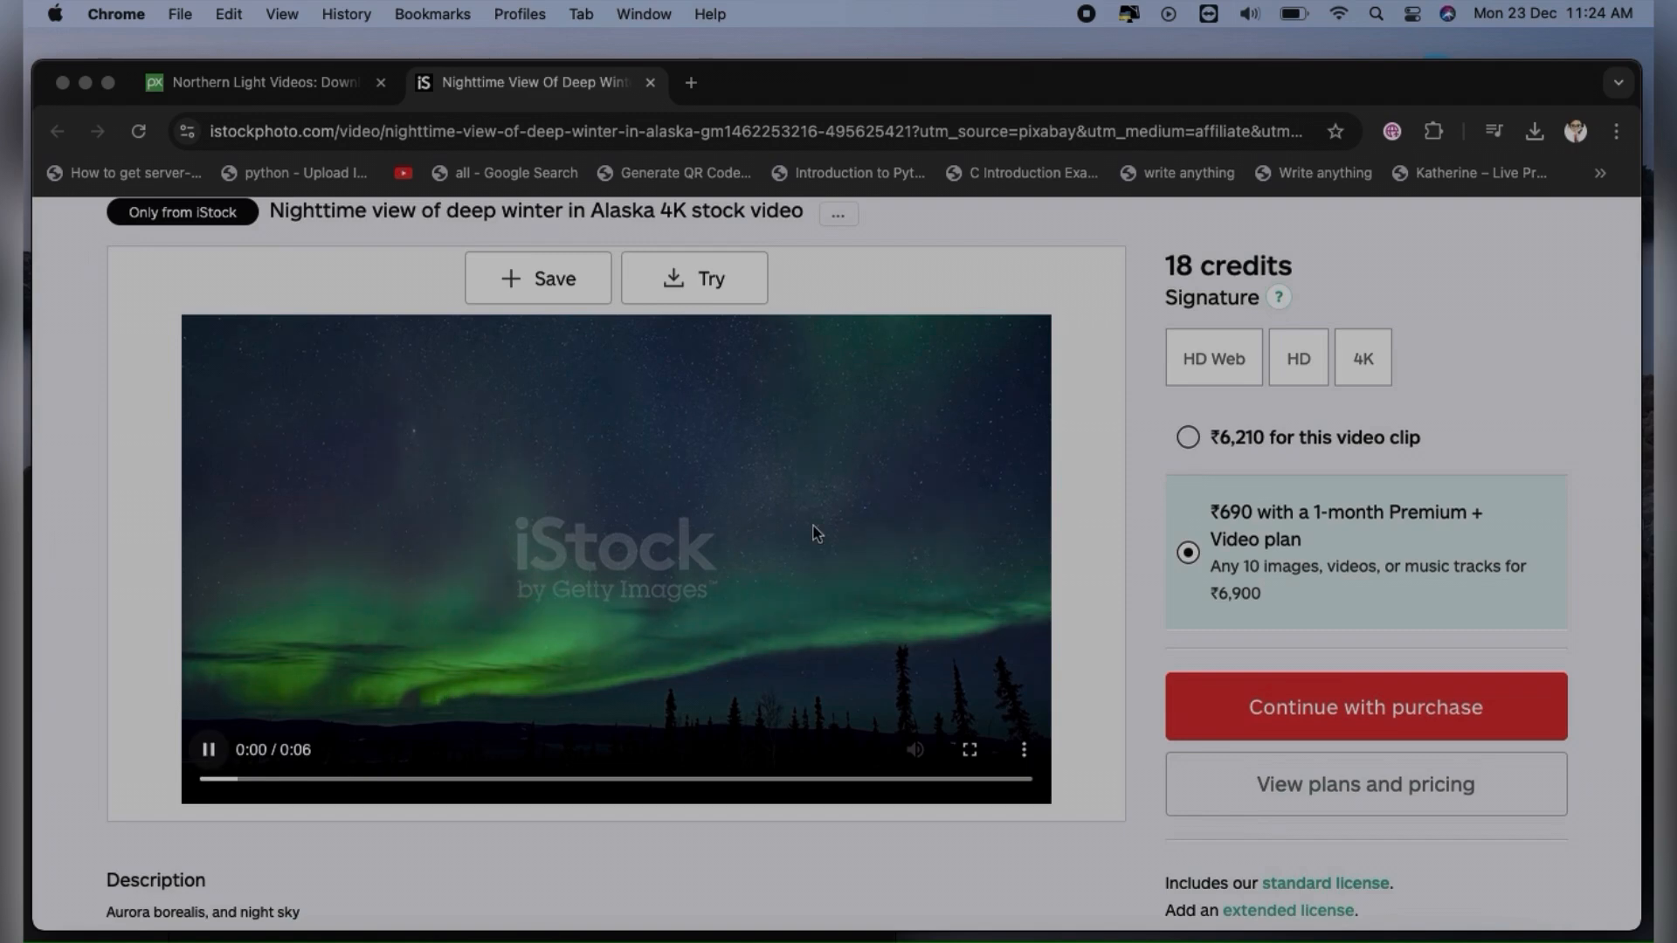
left_click(1362, 357)
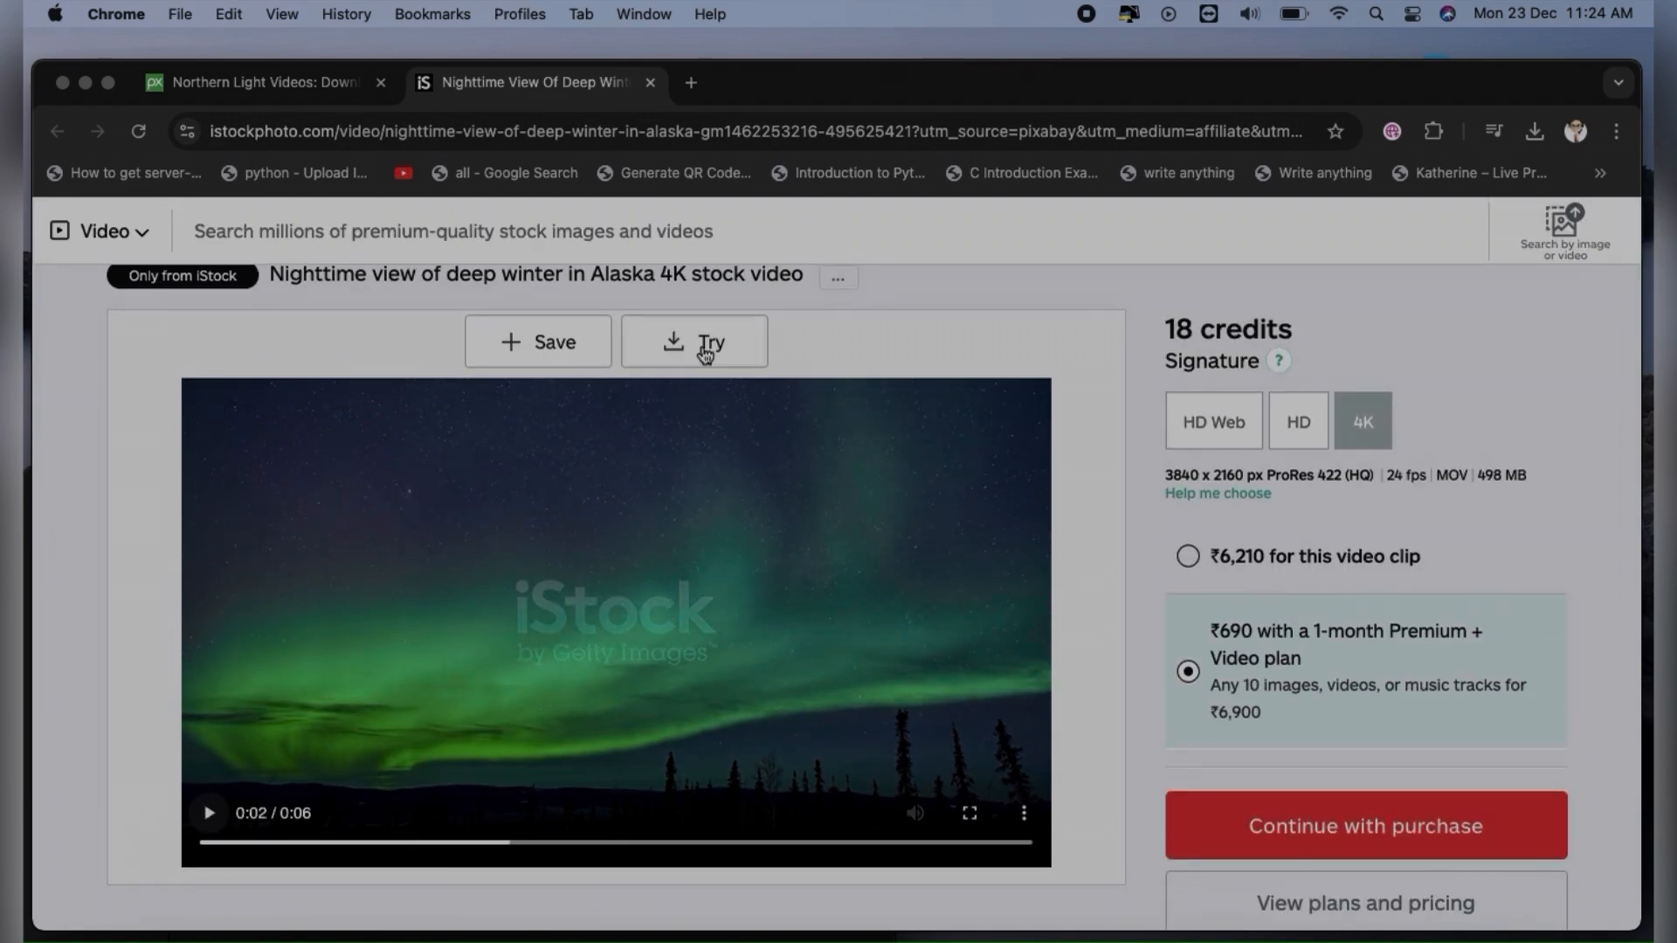
scroll("down", 3)
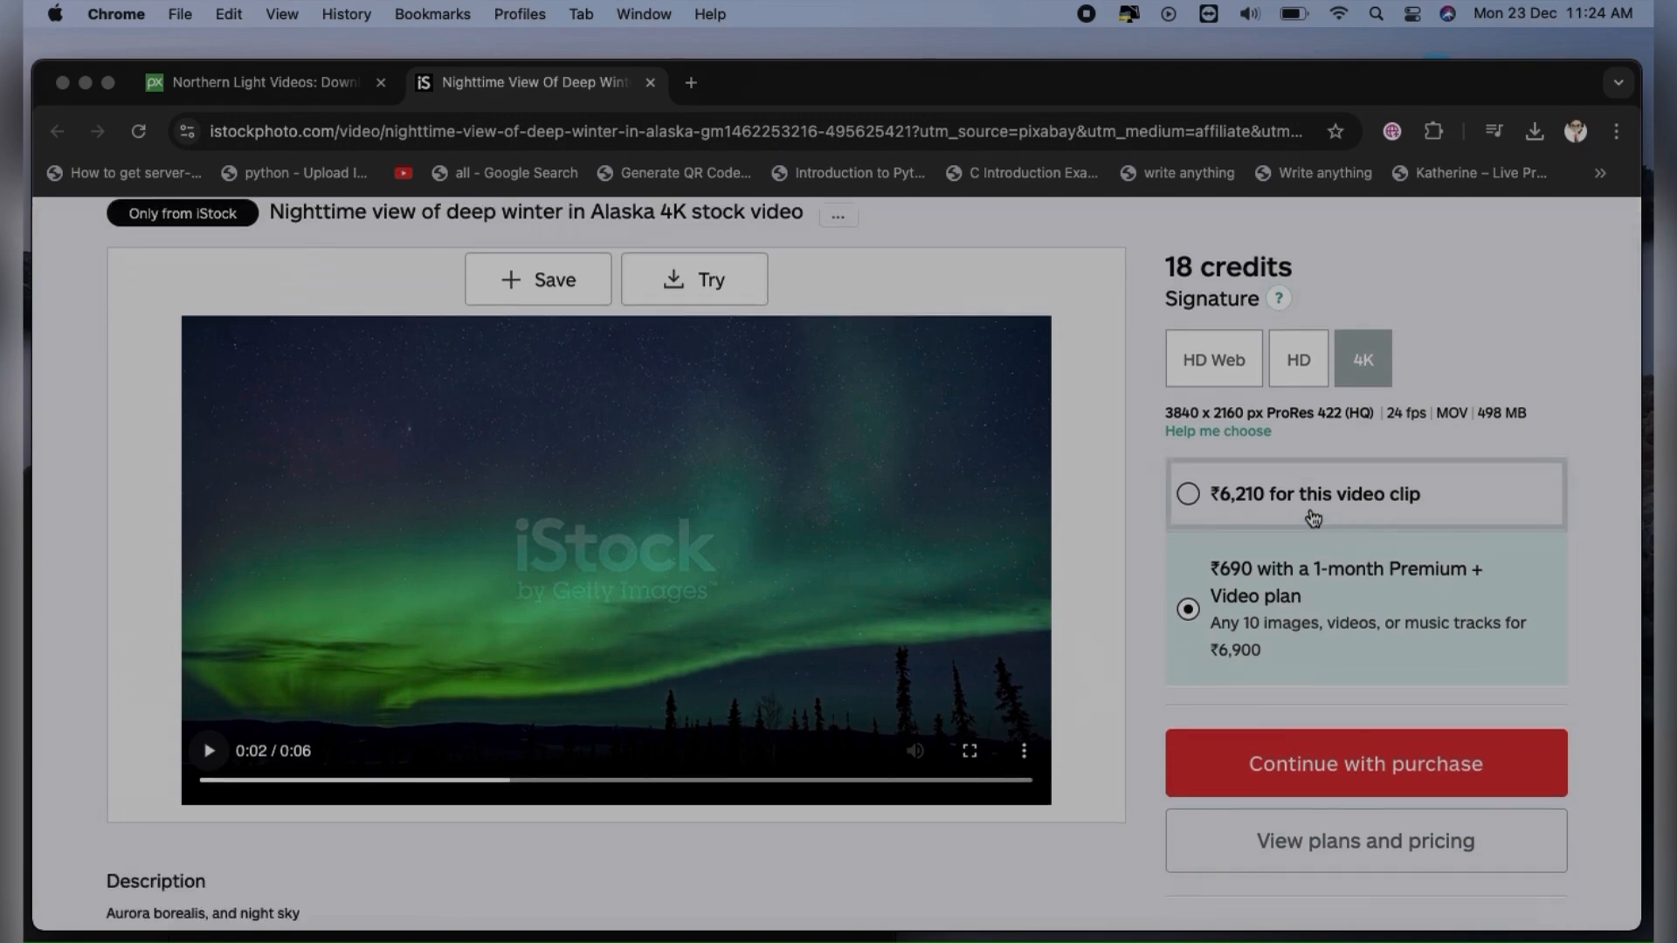
mouse_move(1232, 510)
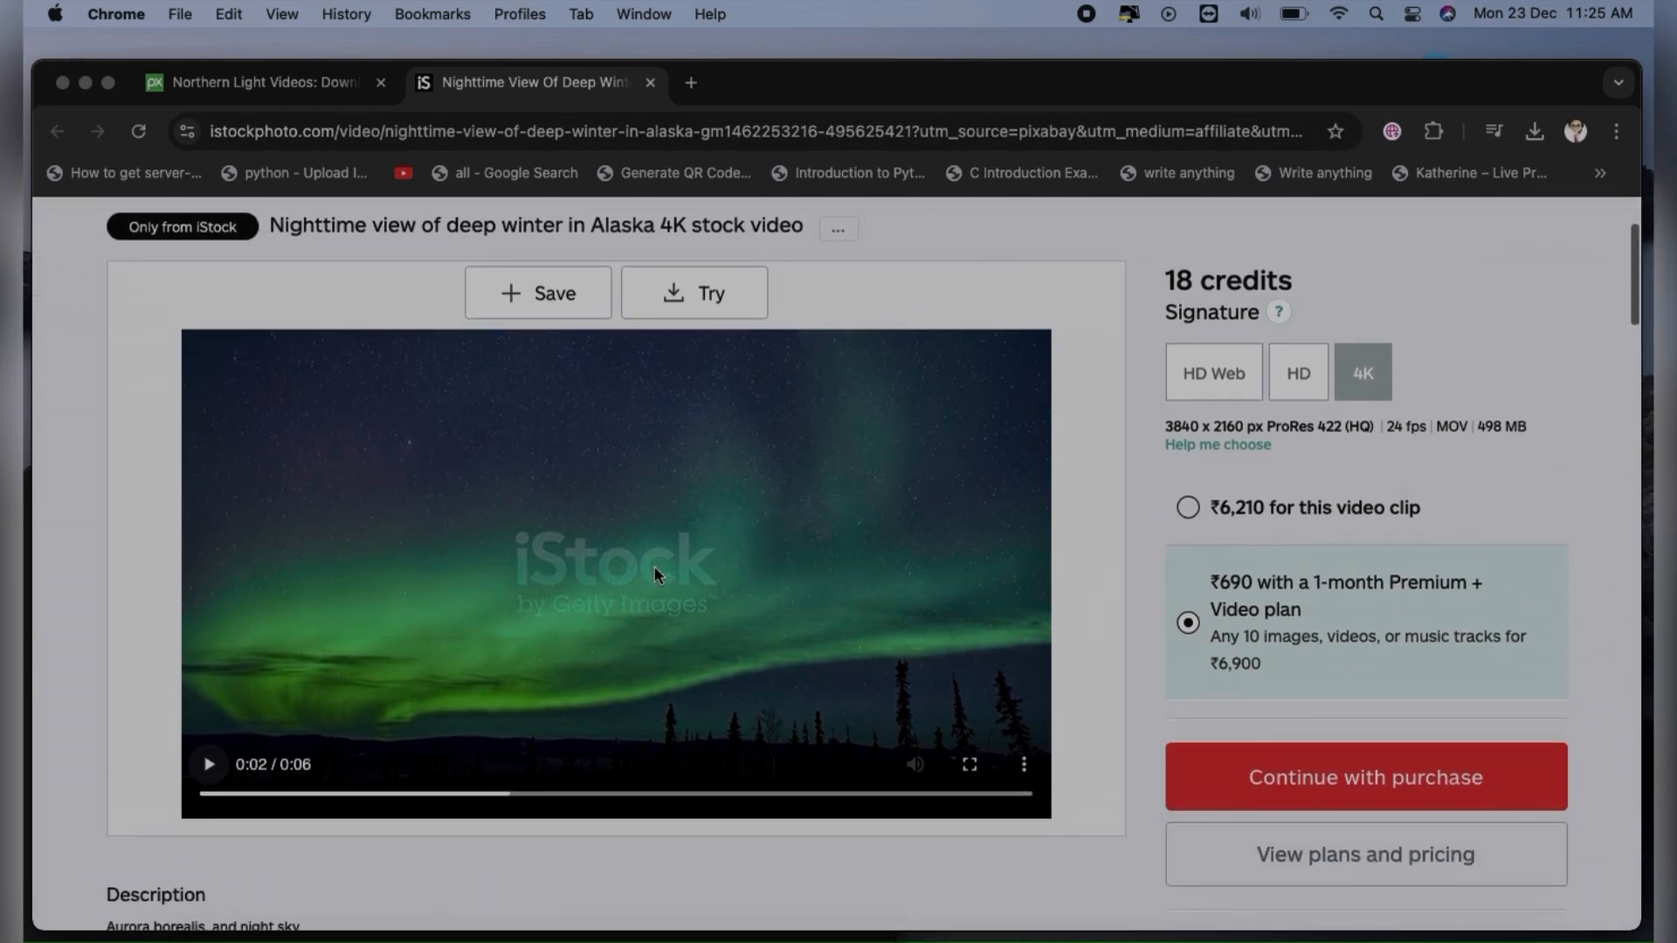
Step: Inspect the aurora preview video element in Chrome DevTools
right_click(655, 577)
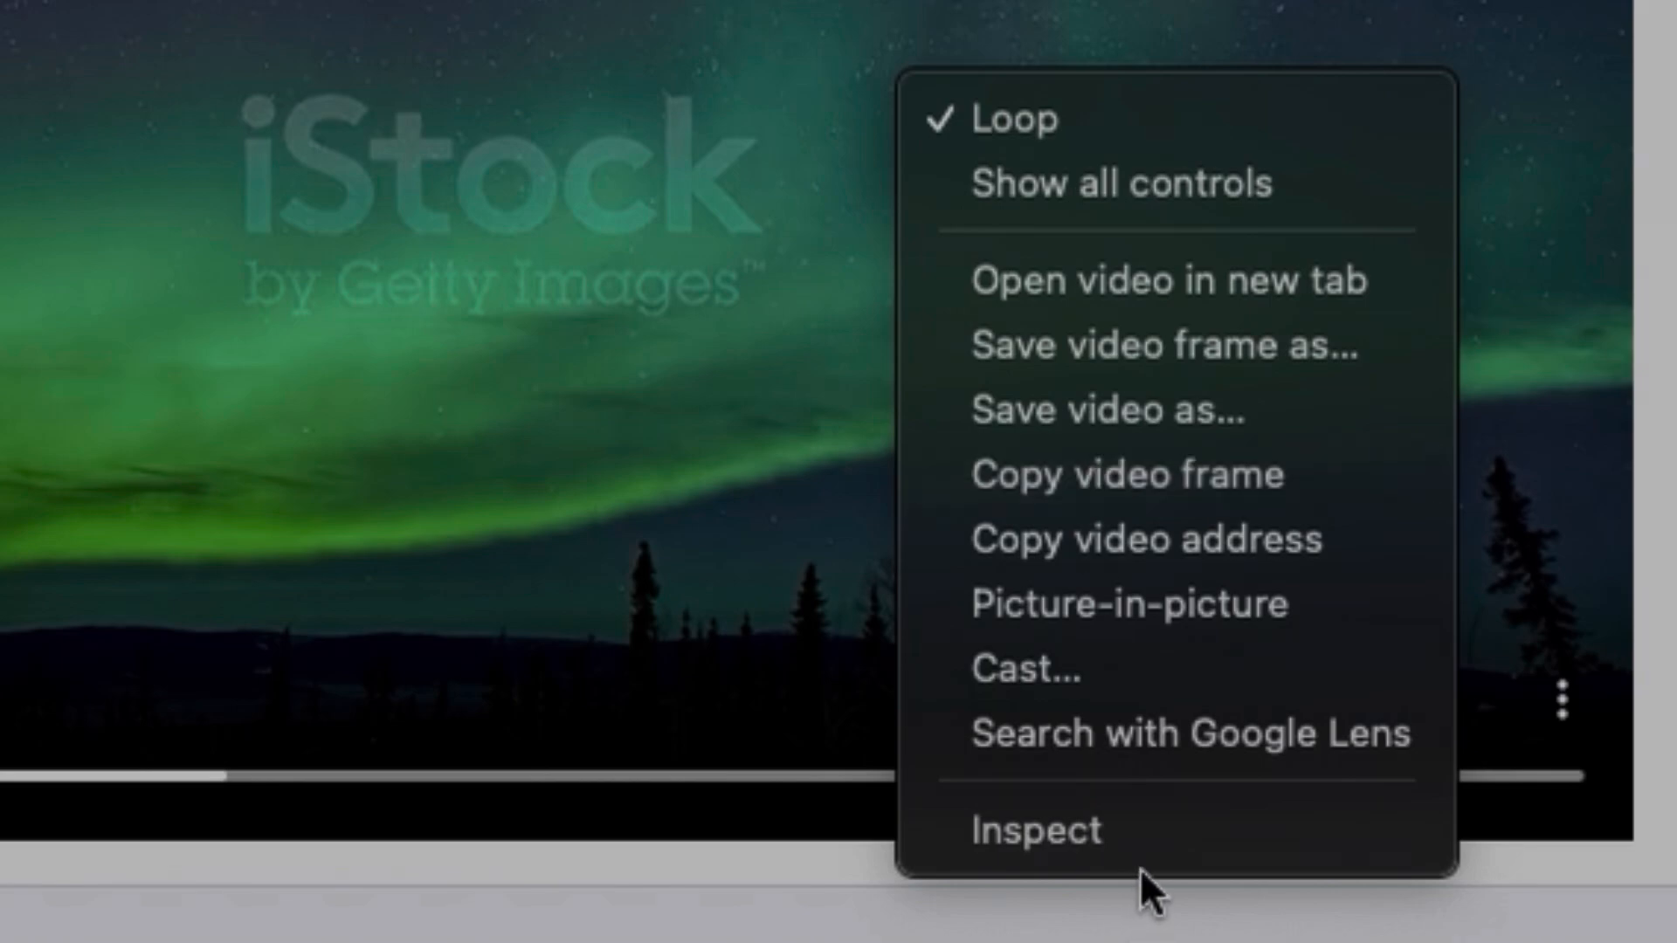
left_click(1034, 828)
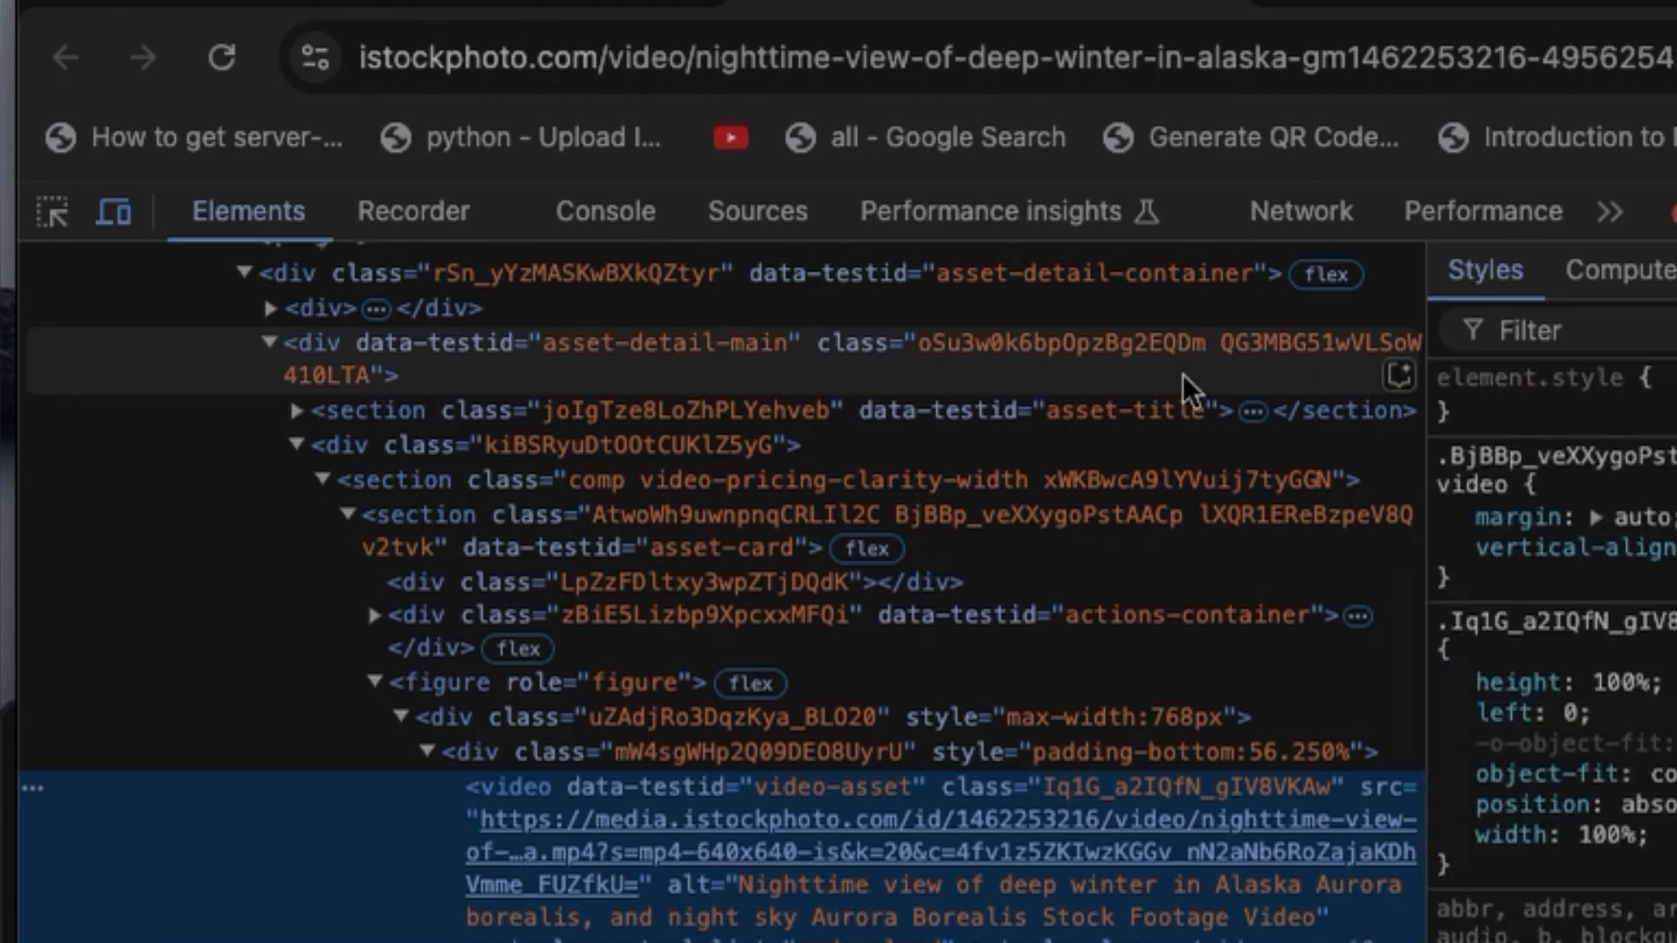
Step: Reload the page with the Network panel open to capture the aurora mp4 request
left_click(1302, 211)
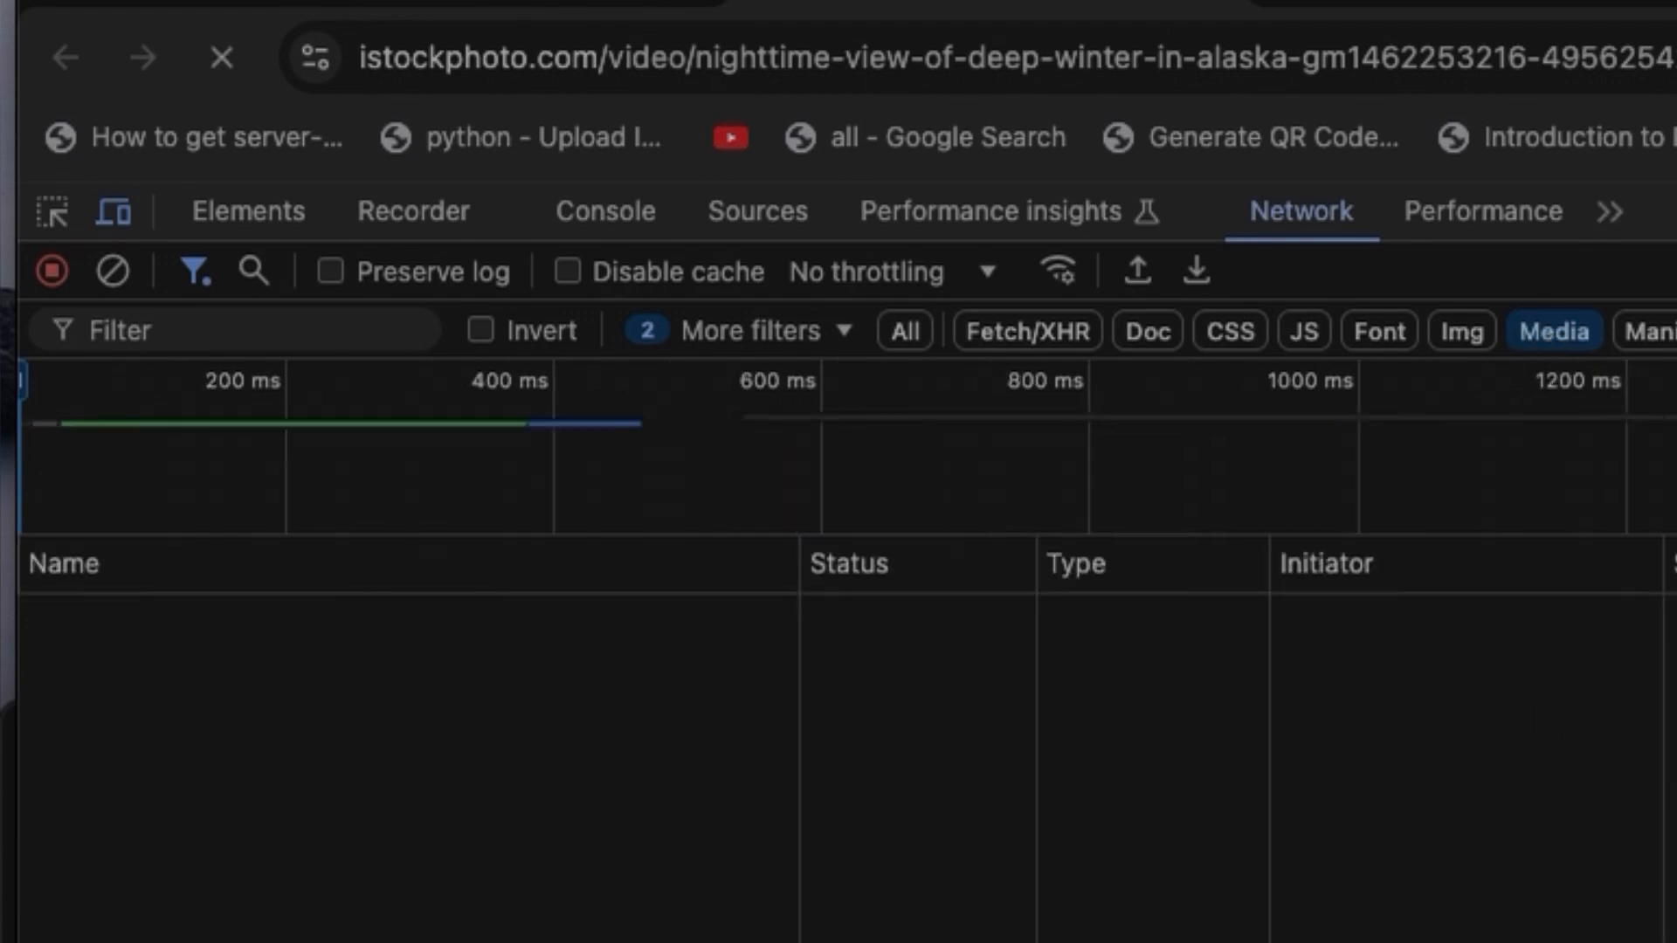
key("cmd+R")
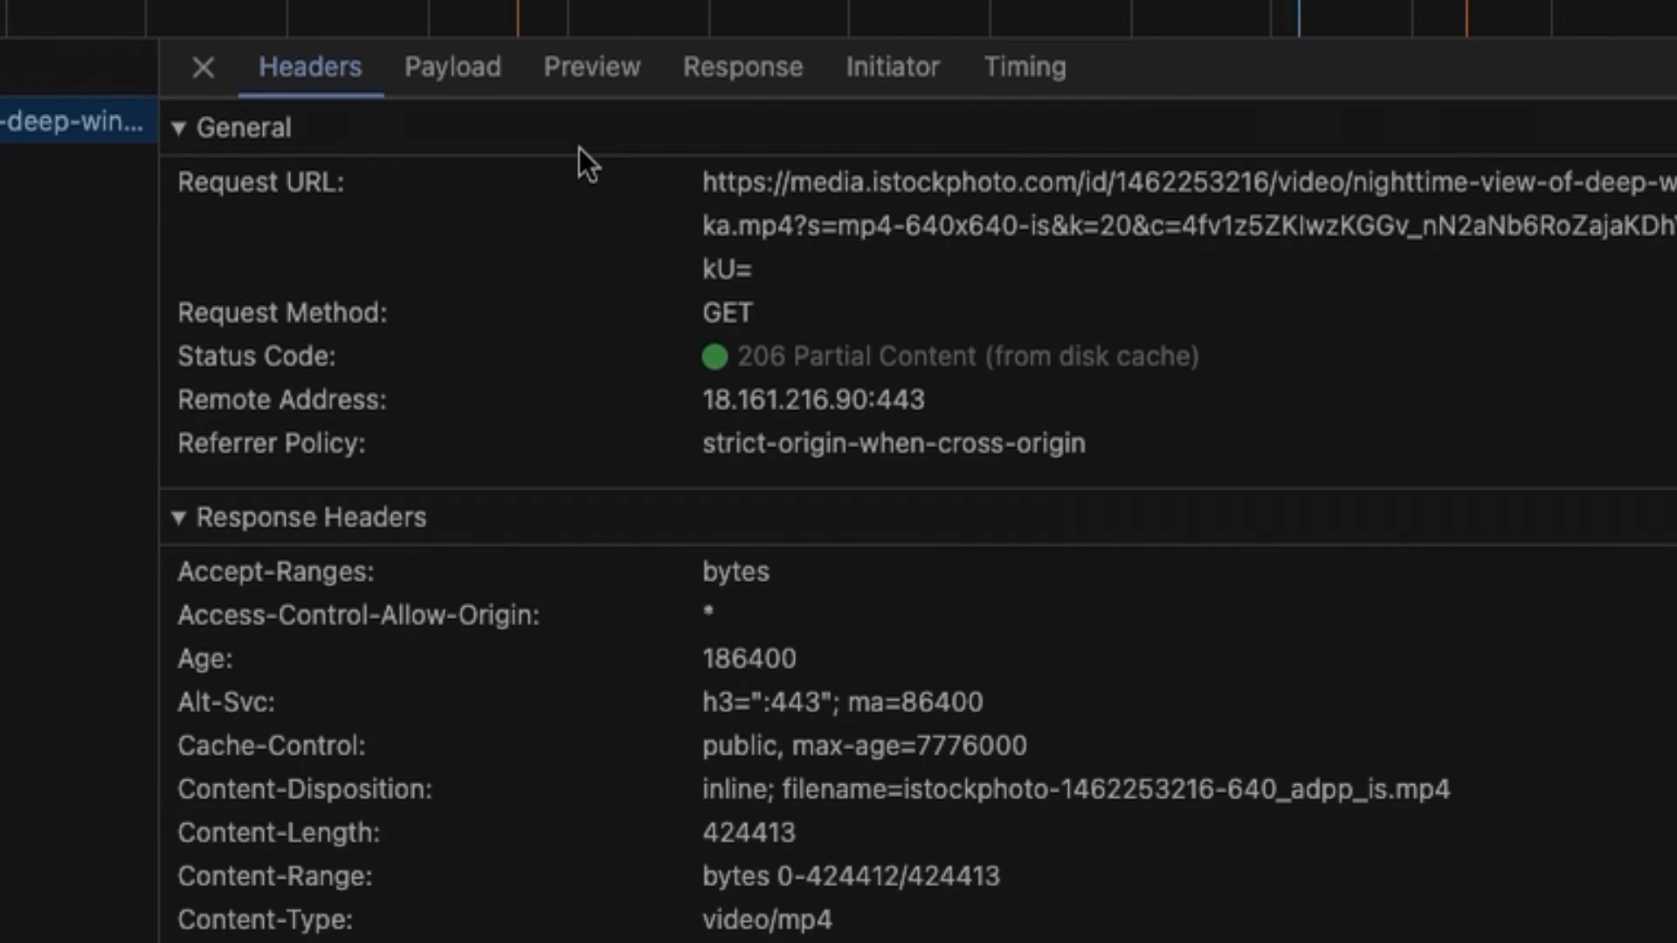
Step: Open the mp4 Request URL from media.istockphoto.com in a new tab
left_click(707, 188)
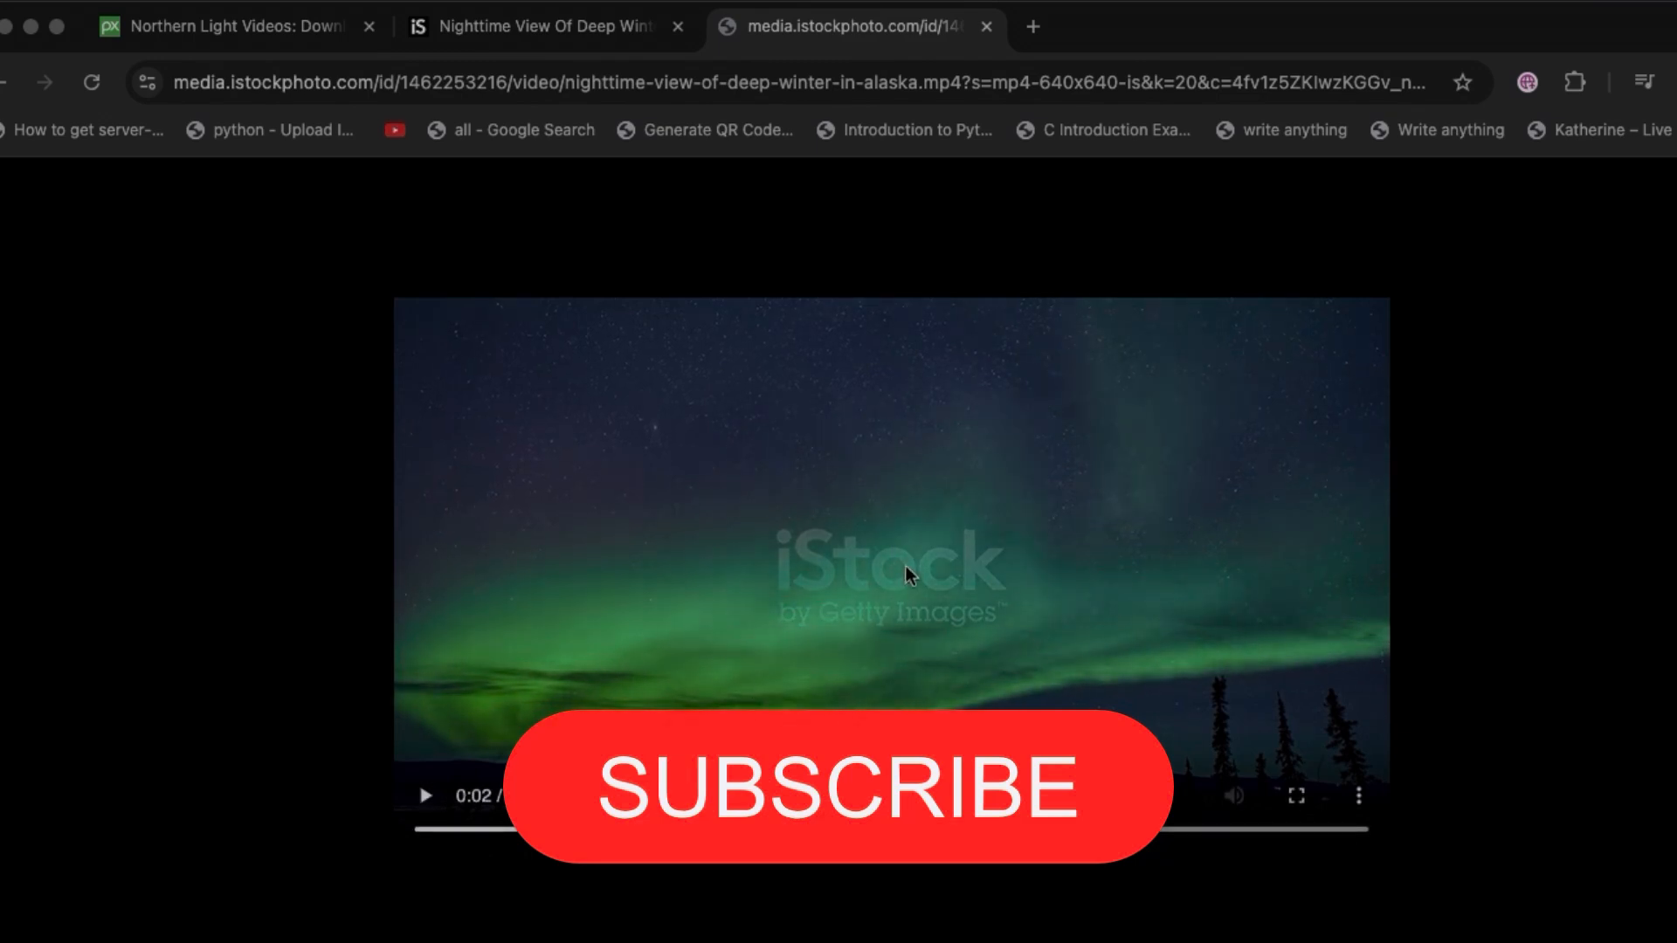
left_click(1360, 797)
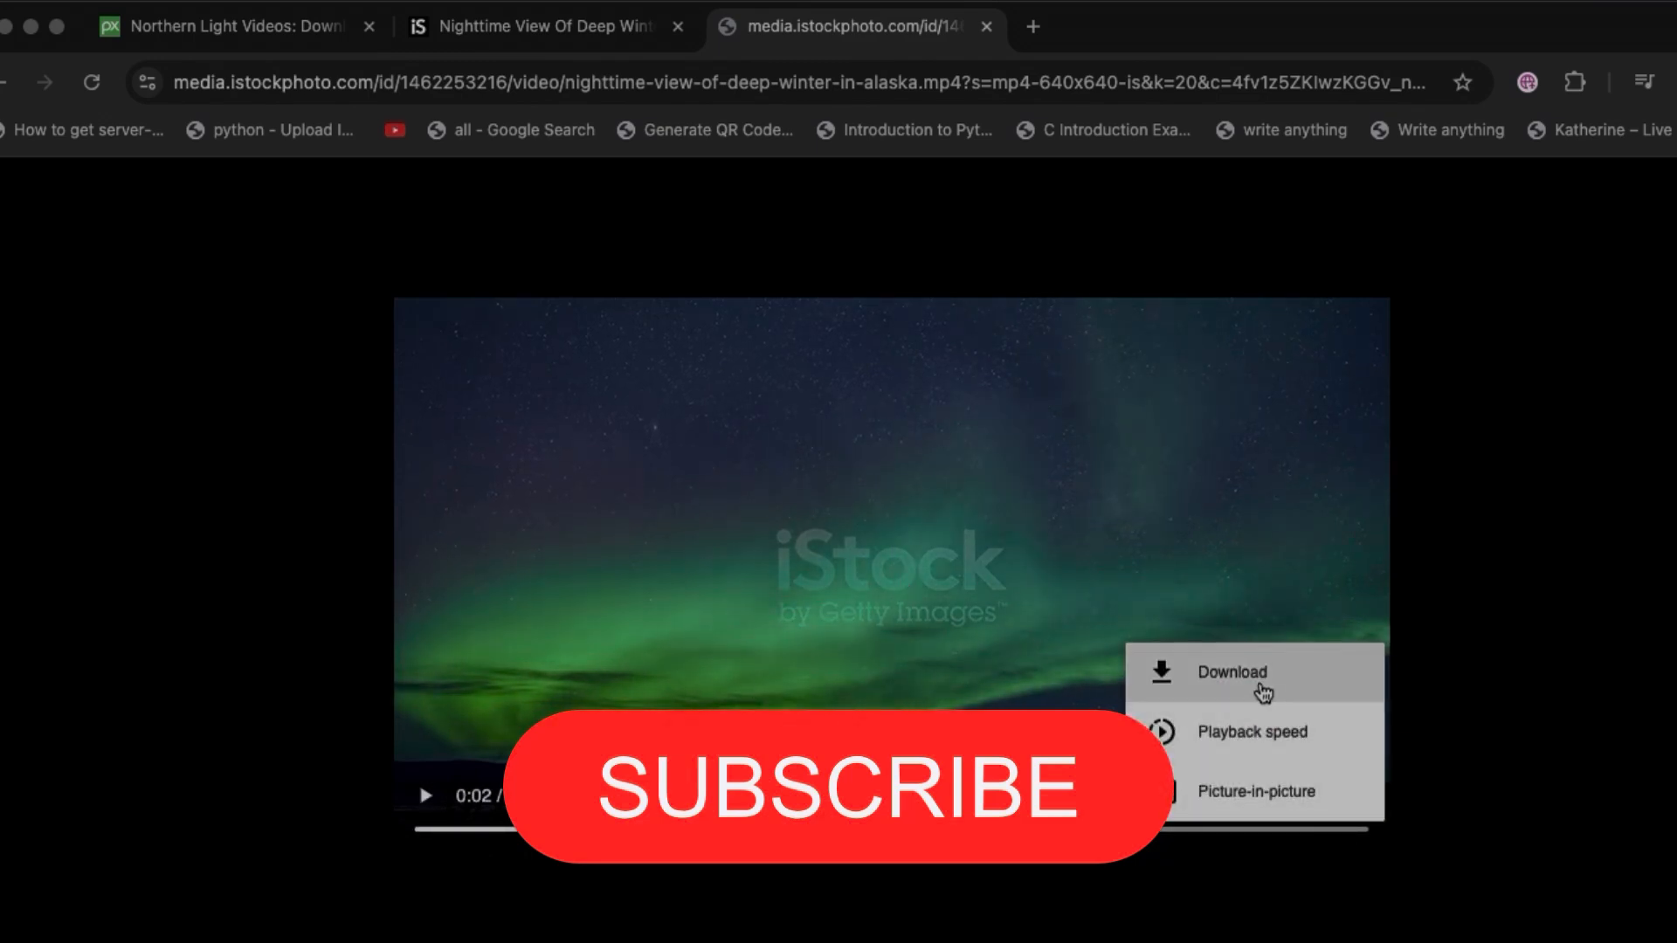
left_click(1231, 672)
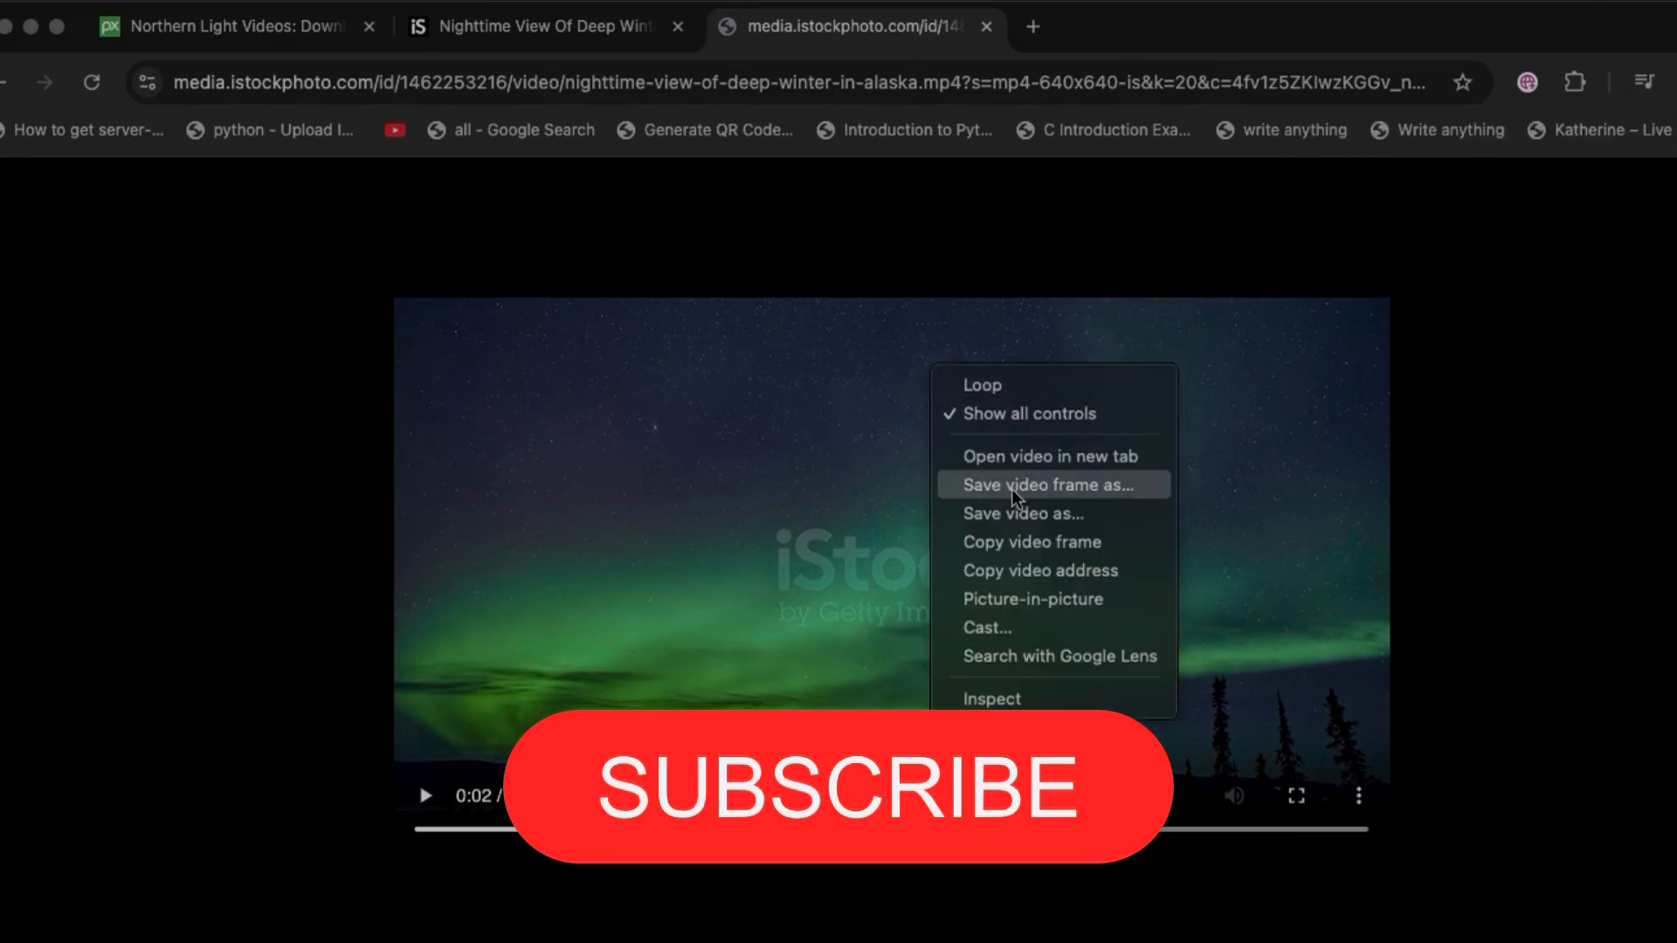
left_click(1052, 485)
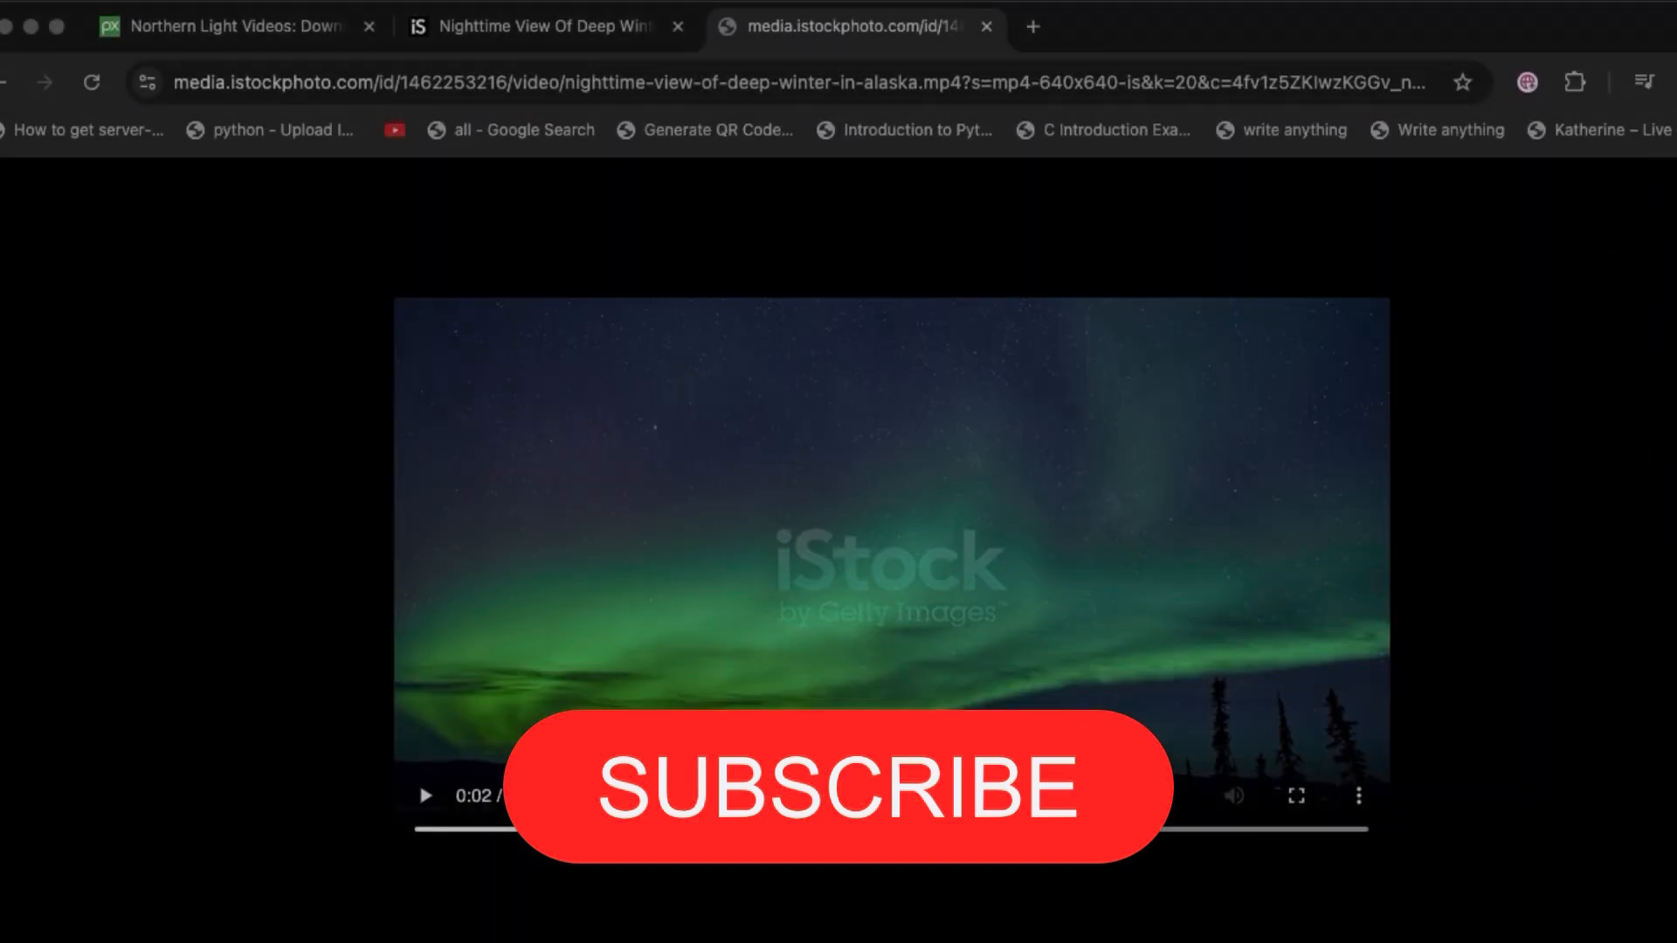
left_click(1644, 81)
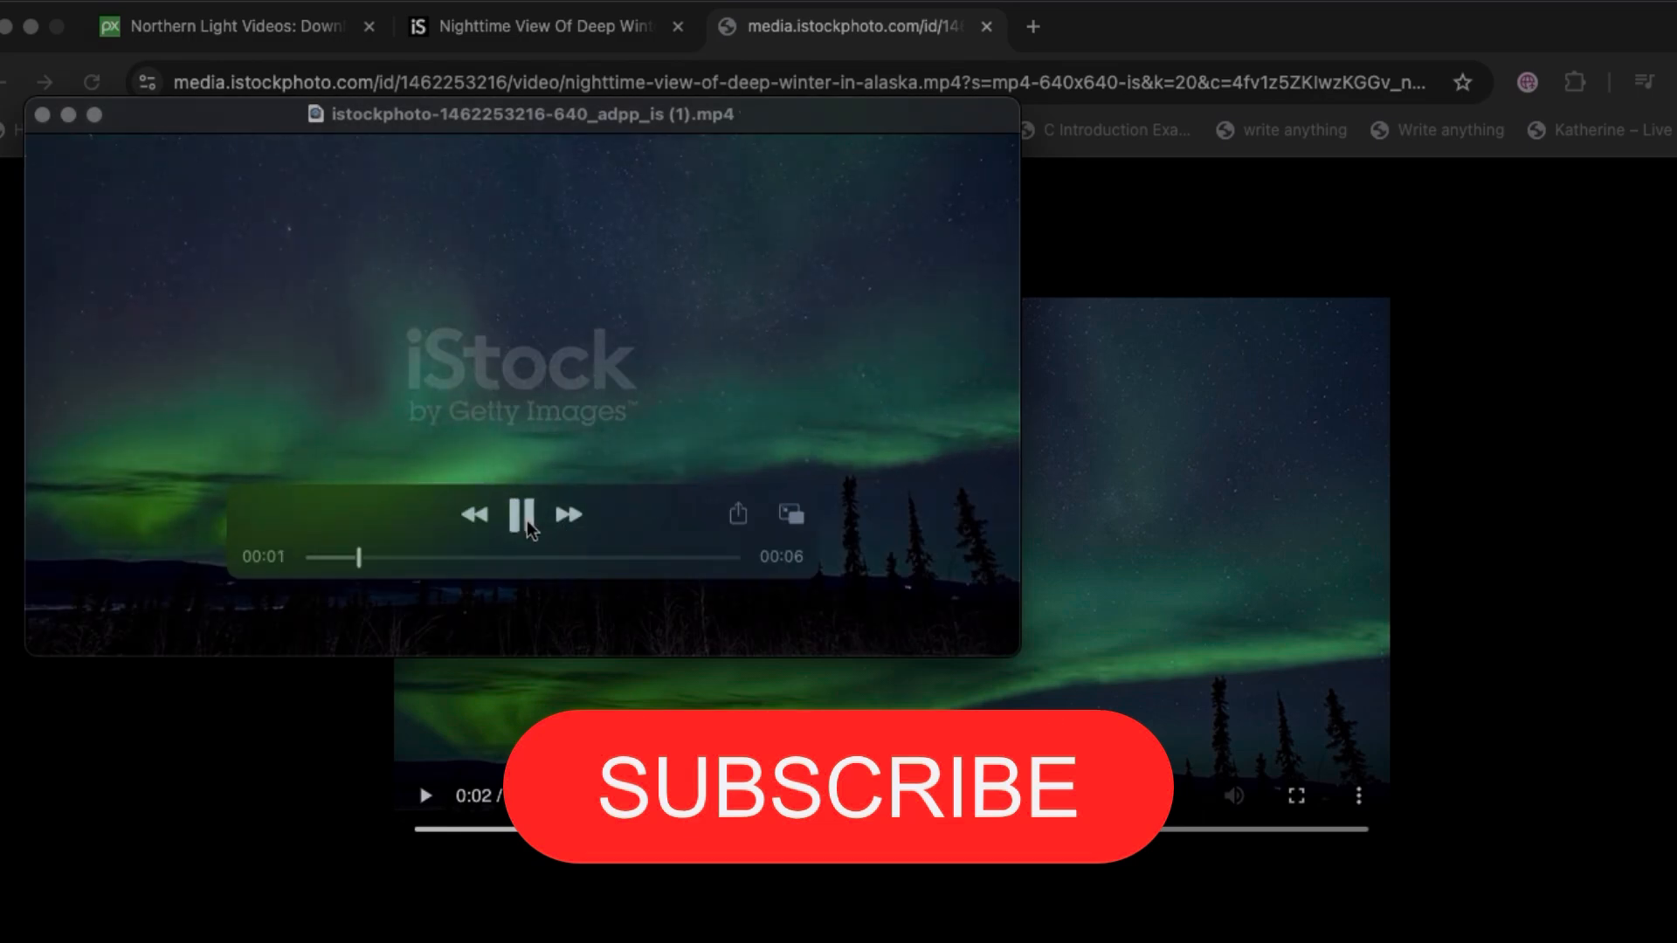
Step: Pause, resume and pause the aurora mp4 again in QuickTime Player
left_click(520, 515)
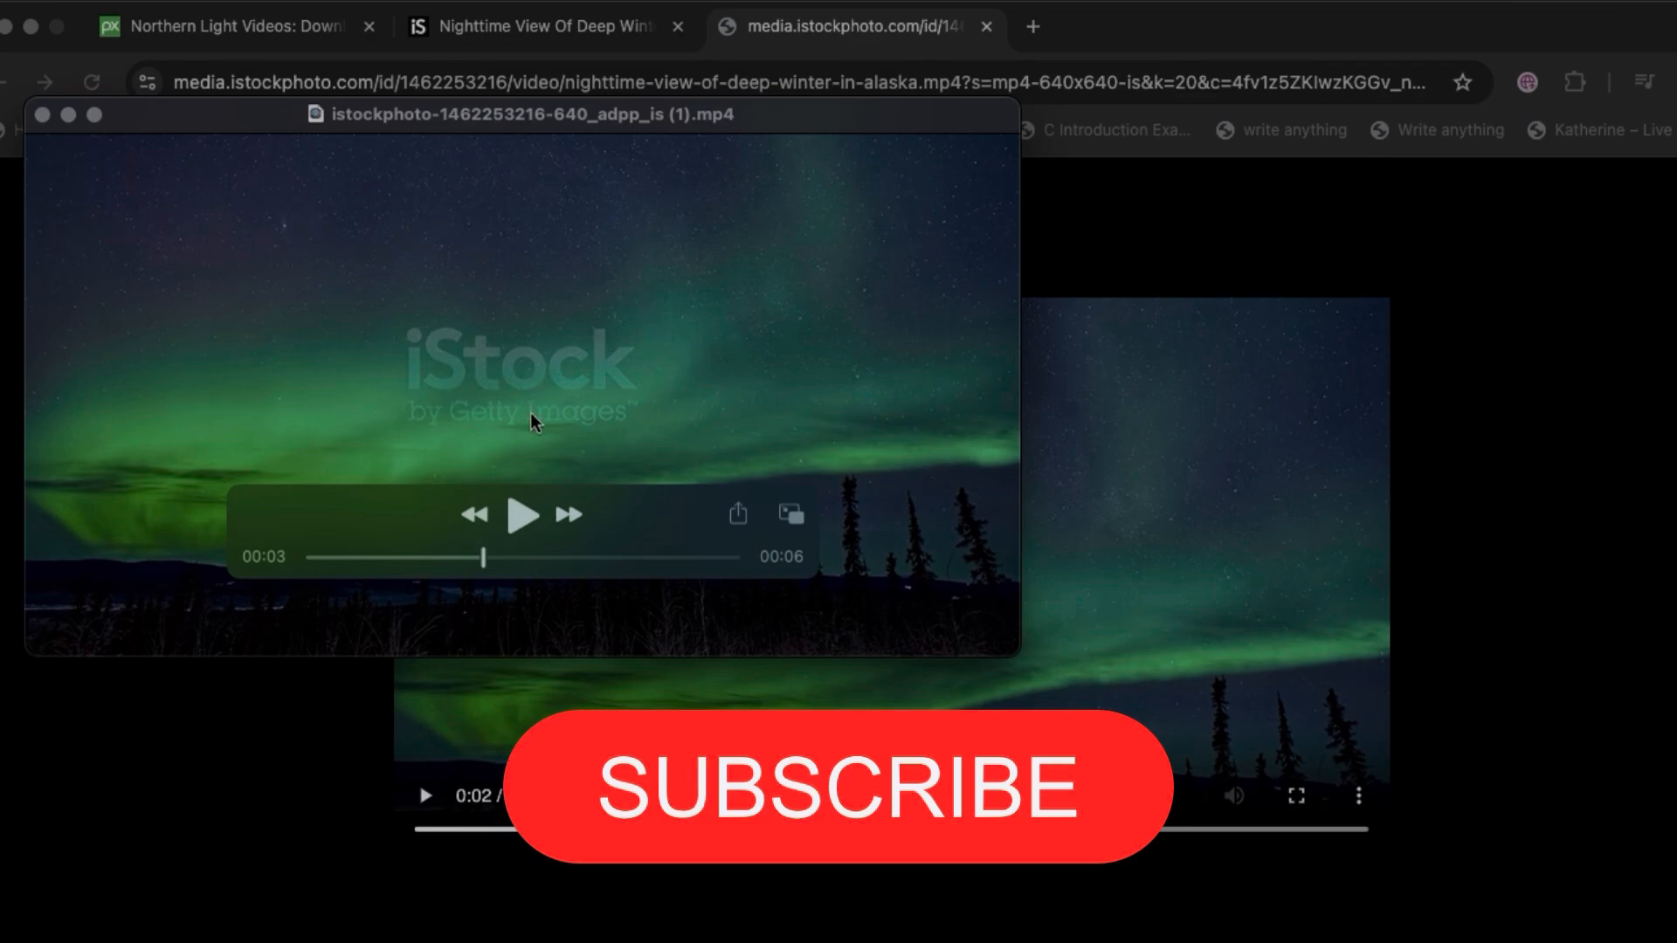
left_click(523, 515)
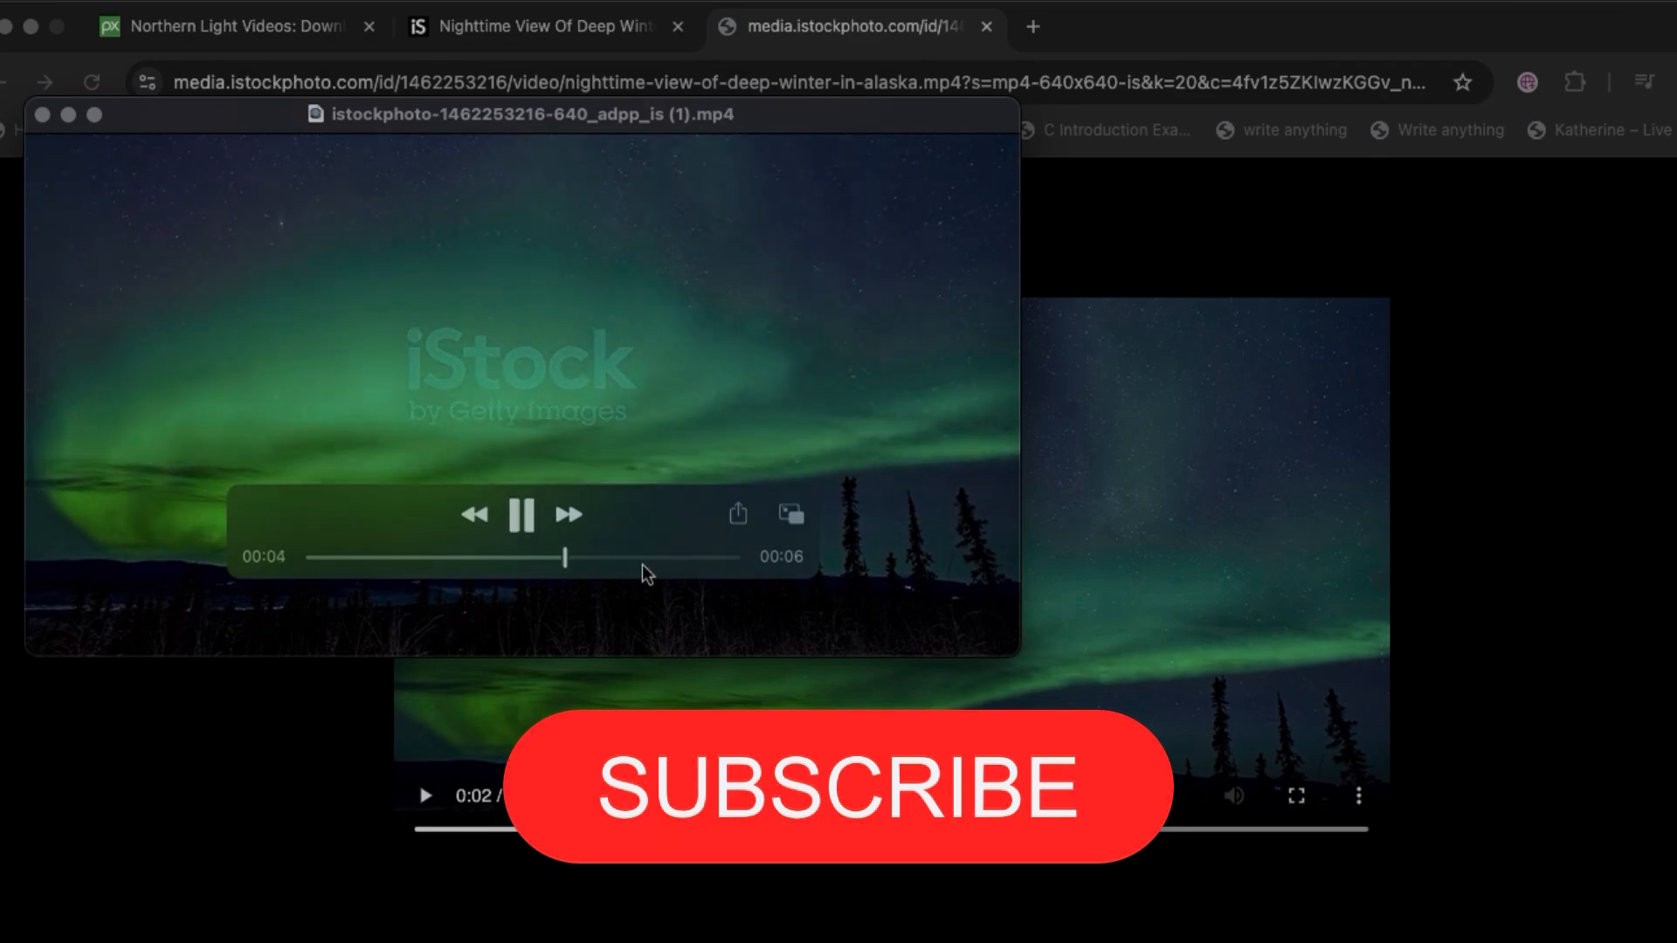
left_click(524, 516)
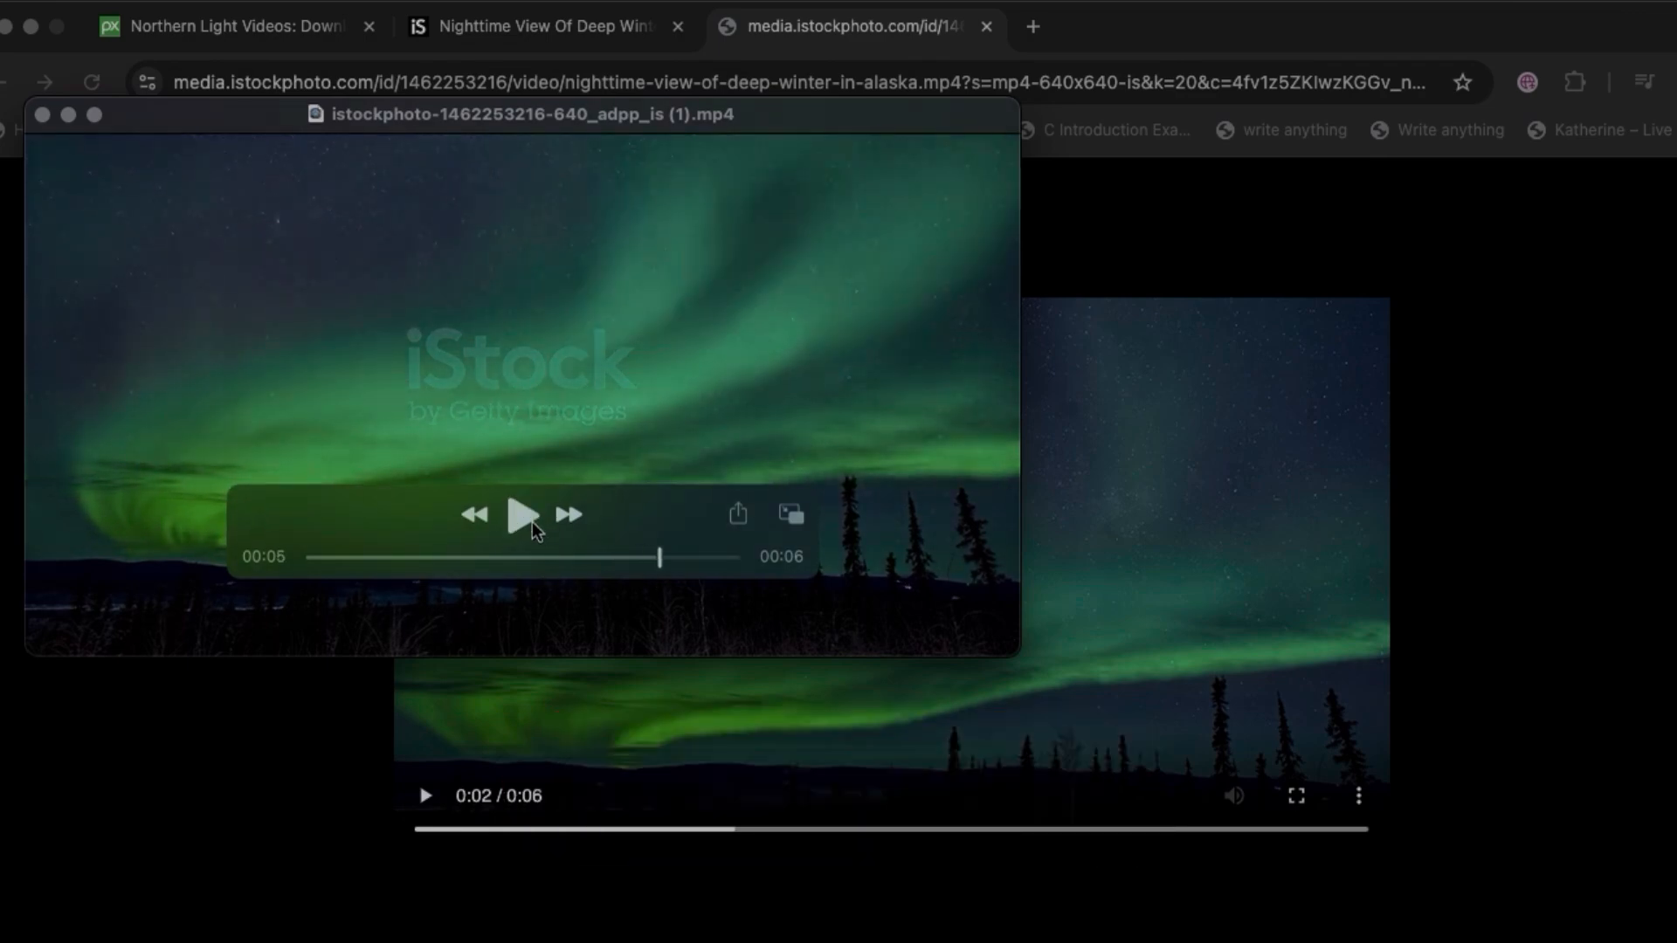